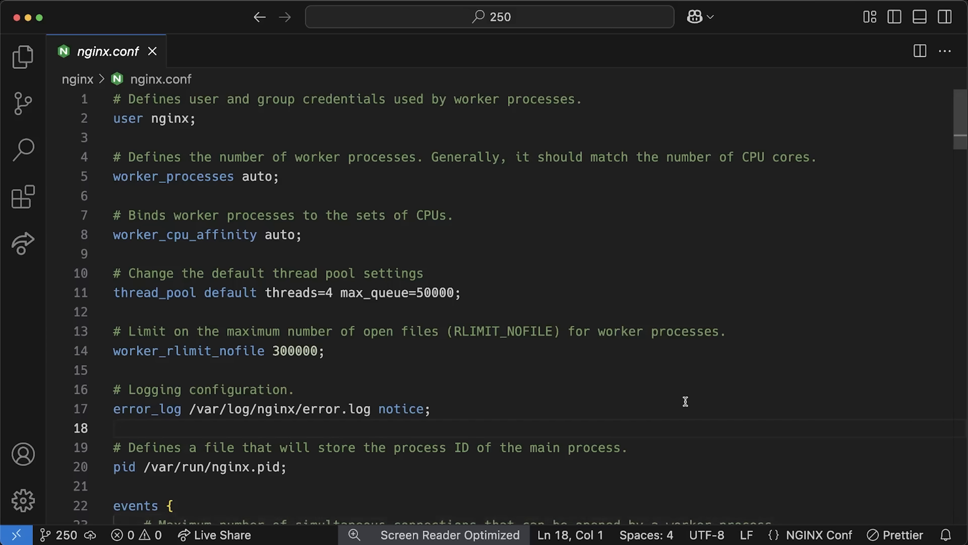
Scroll to and highlight the HTTPS frontend on port 443 and the roundrobin backend in haproxy.cfg
{"action": "scroll", "scroll_direction": "down", "scroll_amount": 3}
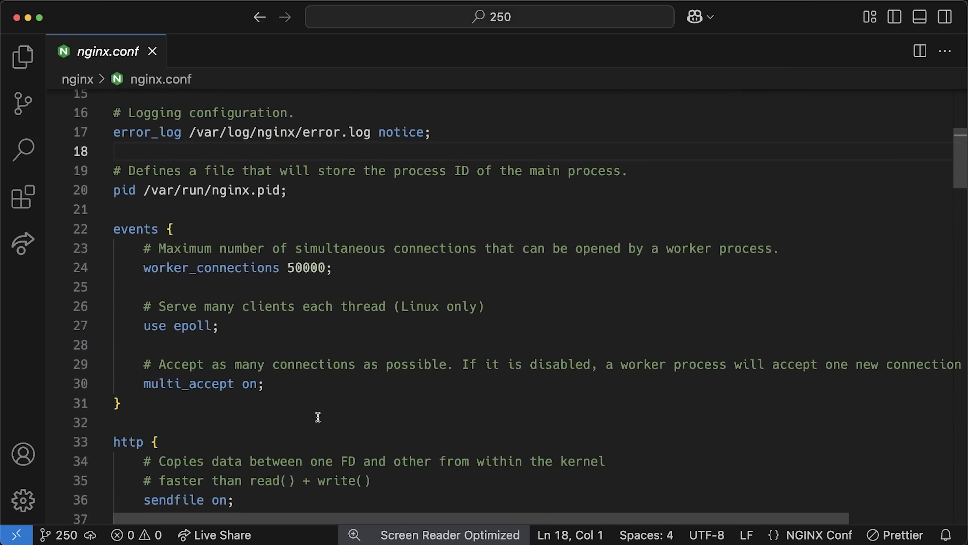
{"action": "left_click_drag", "start_coordinate": [143, 267], "coordinate": [263, 383]}
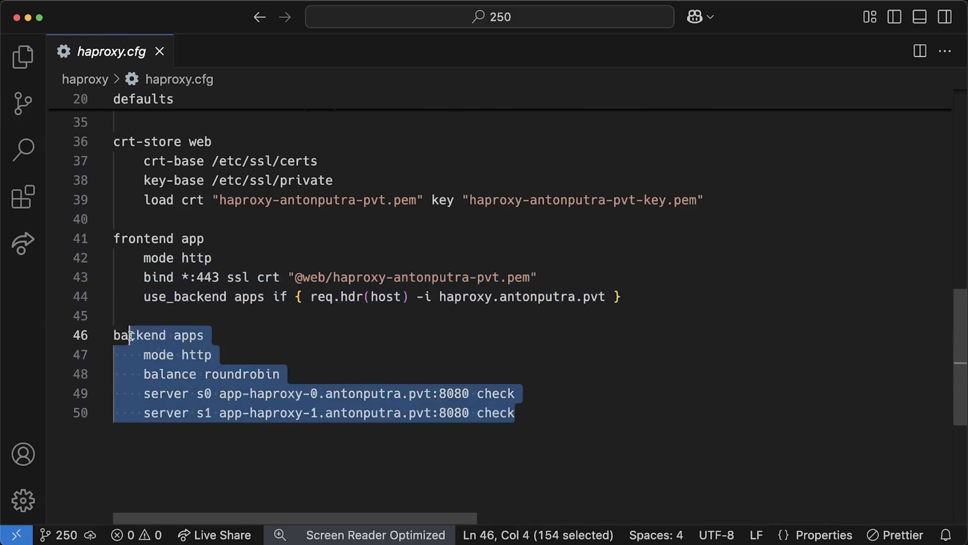
View the Traefik config.yaml router and load-balancer servers, then traefik.yaml with its TLS paths
{"action": "left_click", "coordinate": [515, 413]}
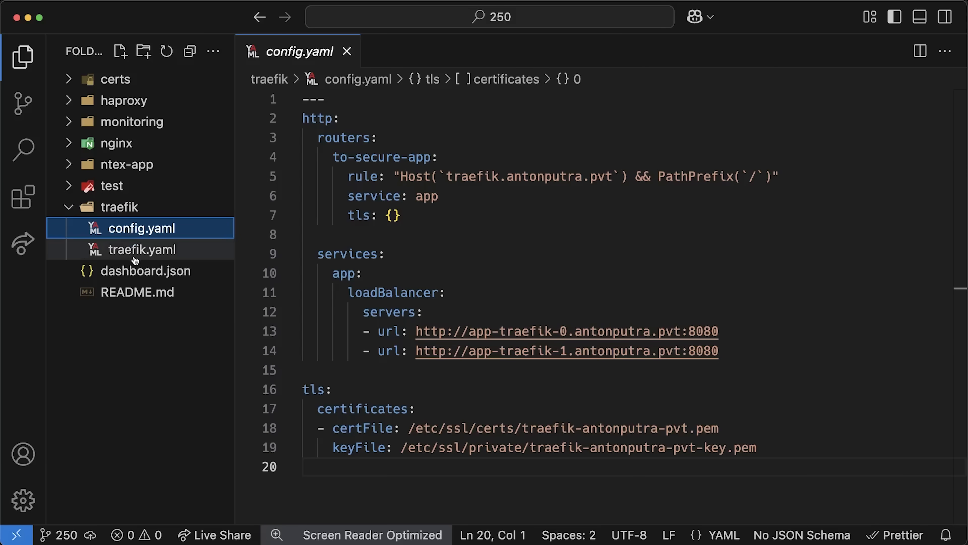
{"action": "left_click", "coordinate": [142, 248]}
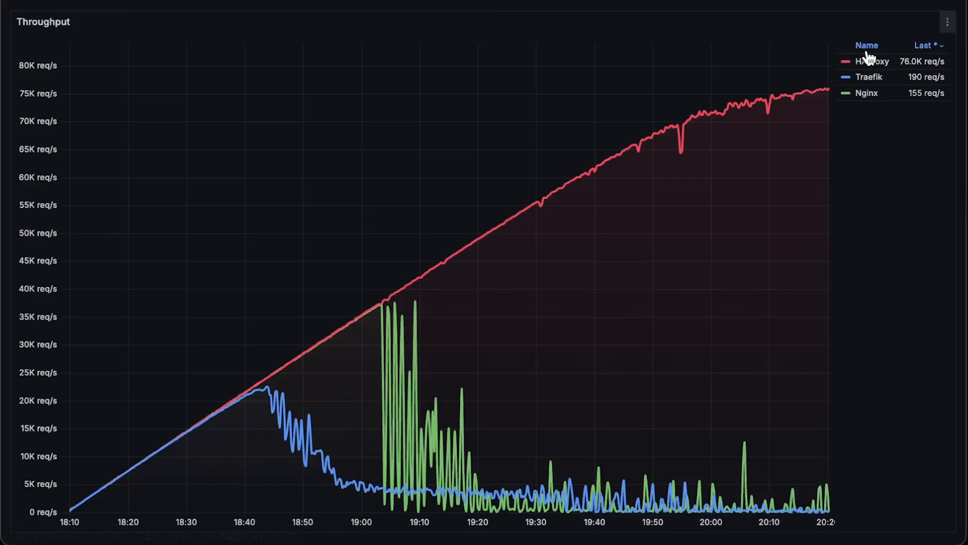
{"action": "mouse_move", "coordinate": [74, 512]}
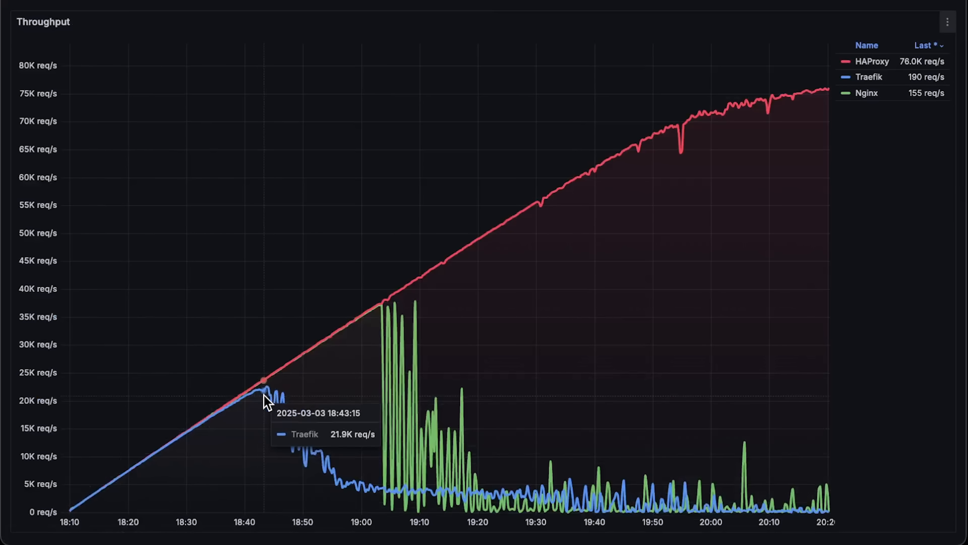
{"action": "mouse_move", "coordinate": [385, 316]}
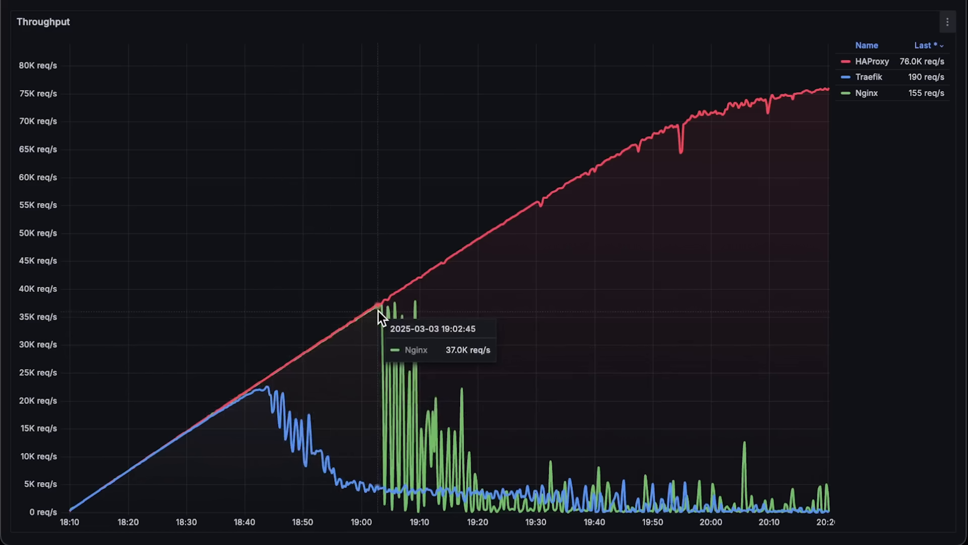
{"action": "mouse_move", "coordinate": [824, 99]}
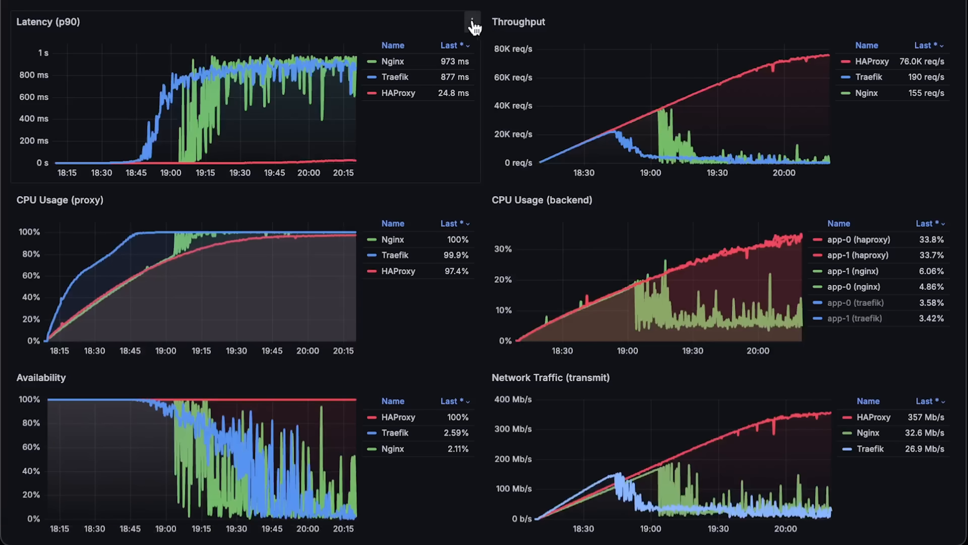
Show the CPU Usage (backend) panel on its own via its actions menu
{"action": "left_click", "coordinate": [473, 24]}
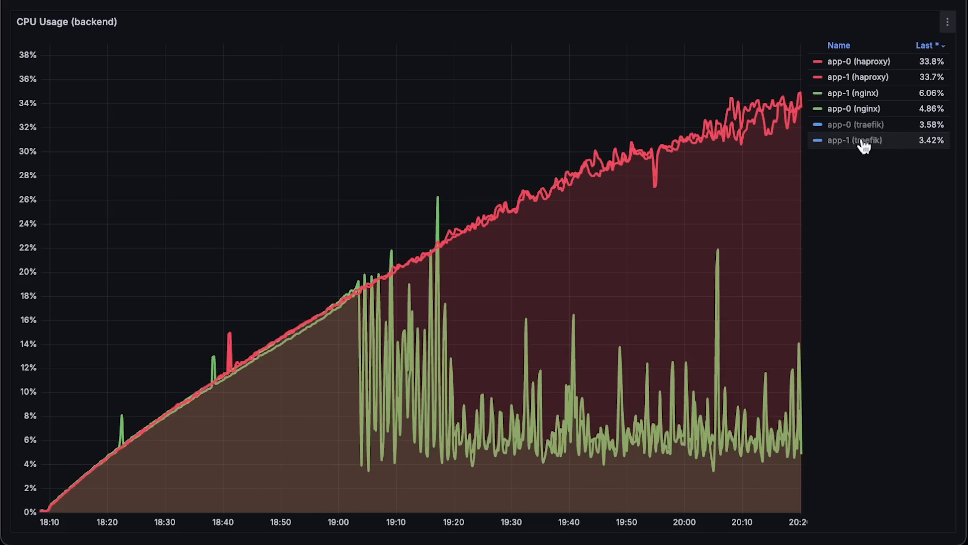
Return to the six-panel dashboard and bring up one panel's list of actions
{"action": "left_click", "coordinate": [855, 140]}
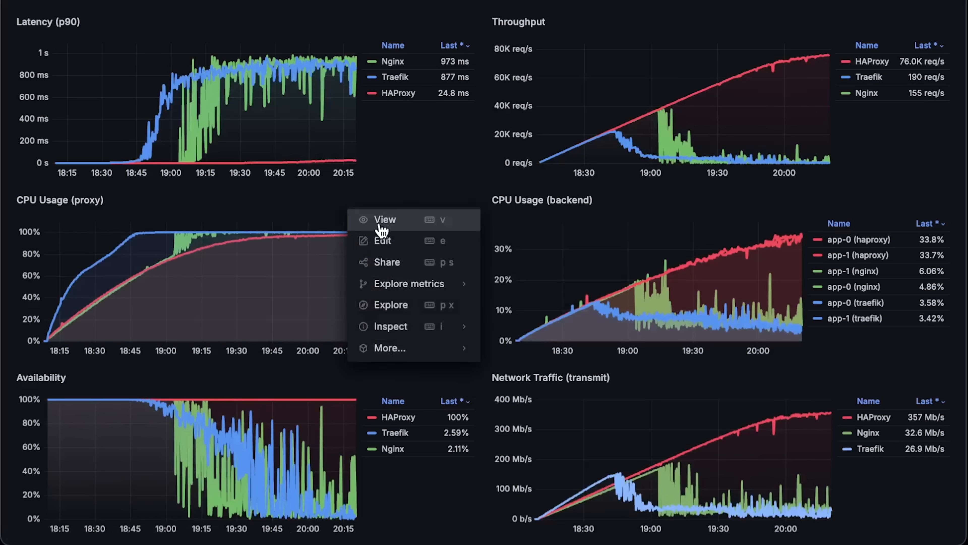
Show the Availability graph on its own, HAProxy at 100% versus Traefik and Nginx near 2%
{"action": "left_click", "coordinate": [385, 220]}
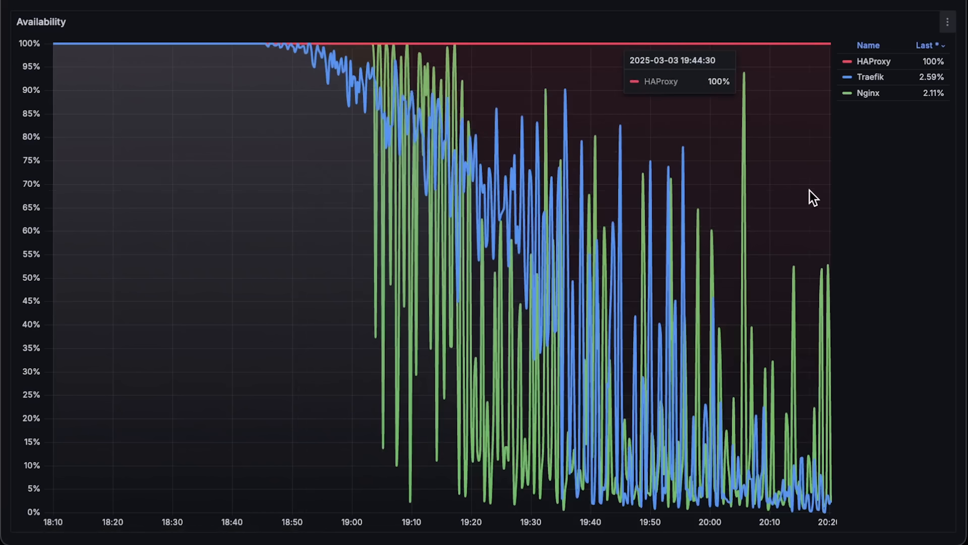
{"action": "mouse_move", "coordinate": [813, 198]}
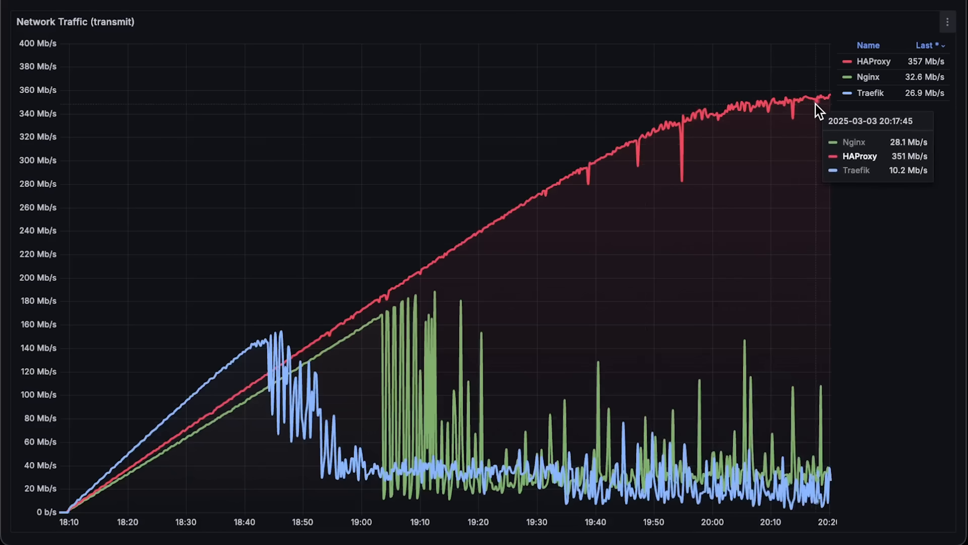
{"action": "left_click", "coordinate": [870, 93]}
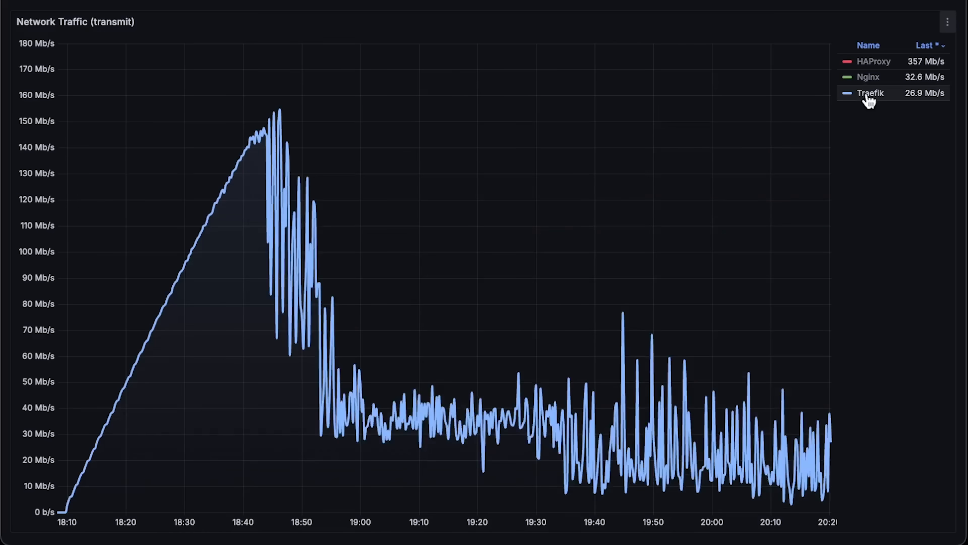
{"action": "left_click", "coordinate": [872, 93]}
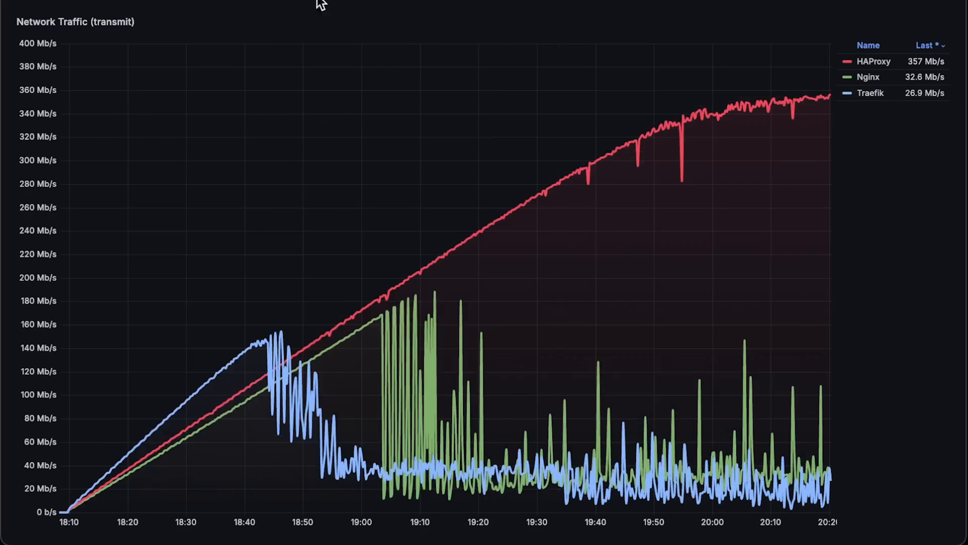